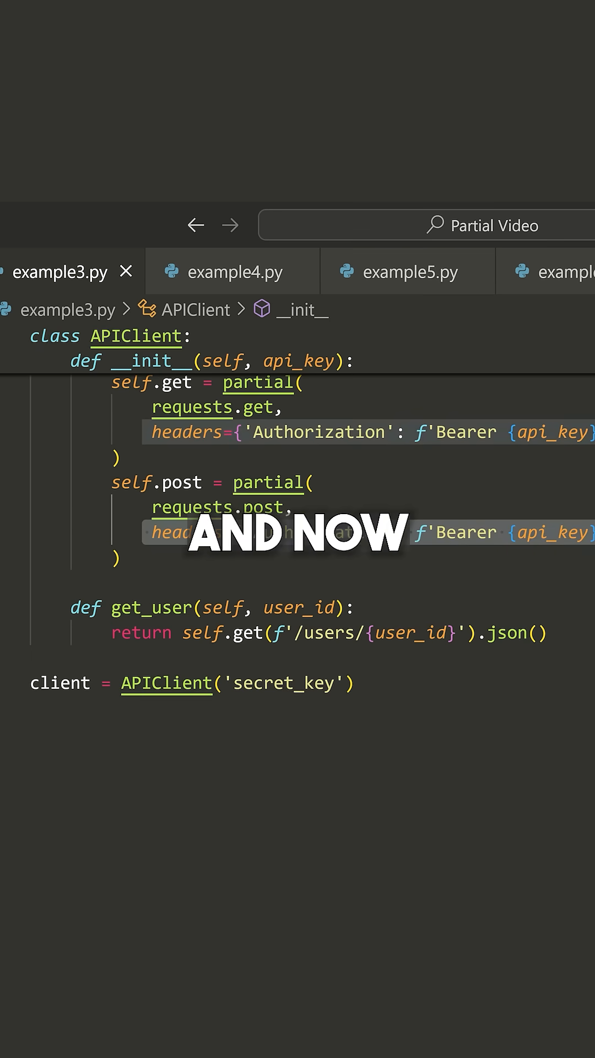
Below client = APIClient('secret_key'), write the call client.post("") in example3.py.
click(355, 682)
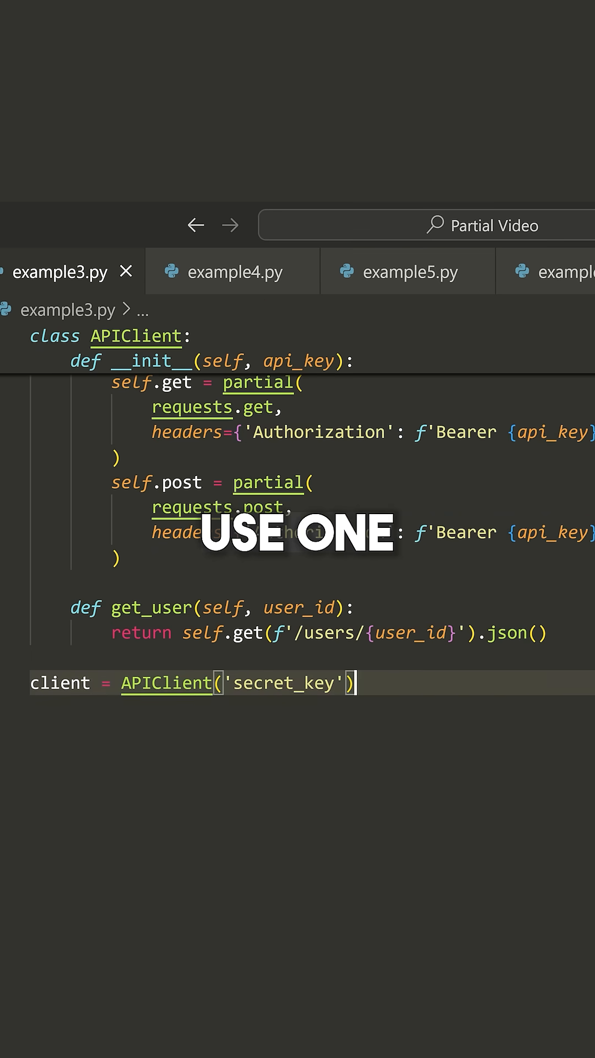
double_click(221, 633)
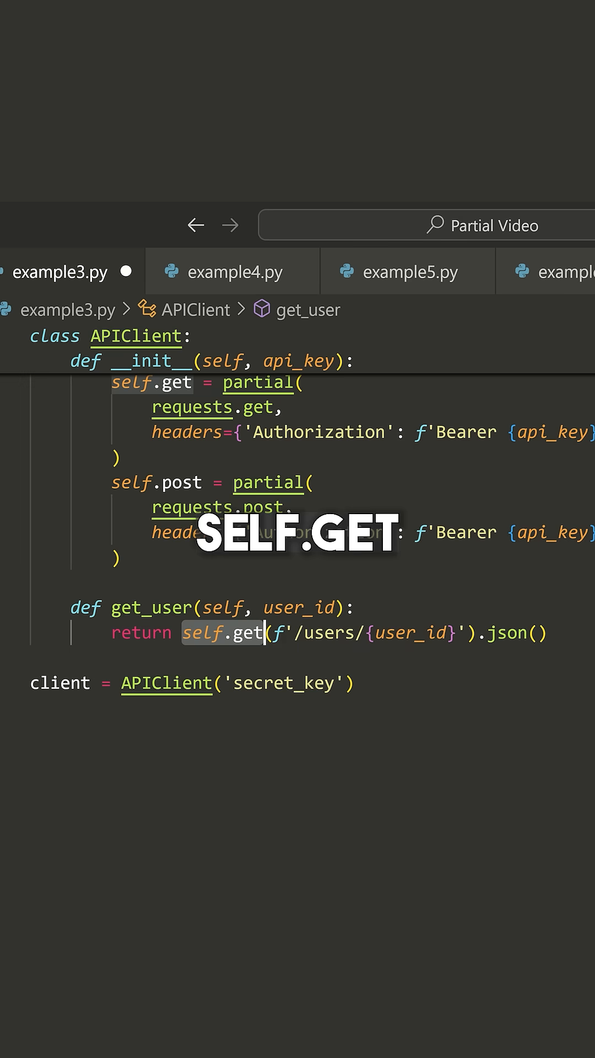
text(seld)
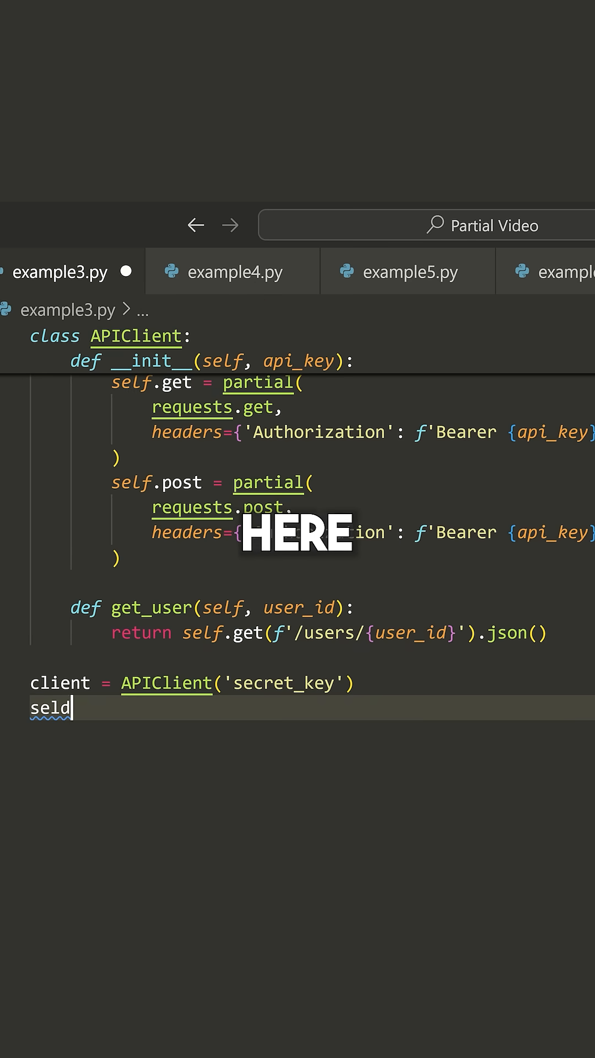
text(client.post()
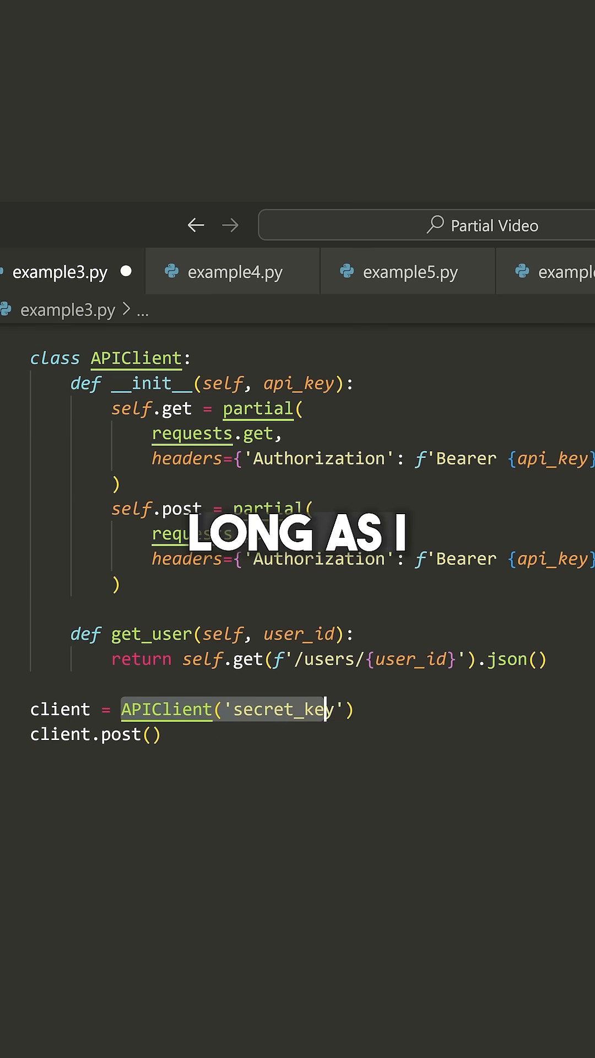
text("")
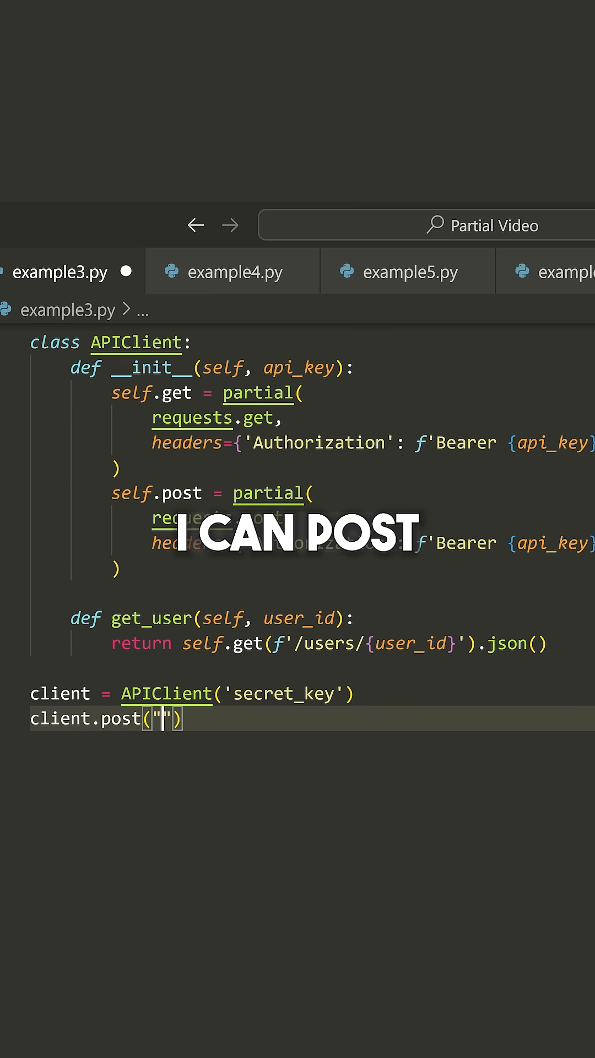